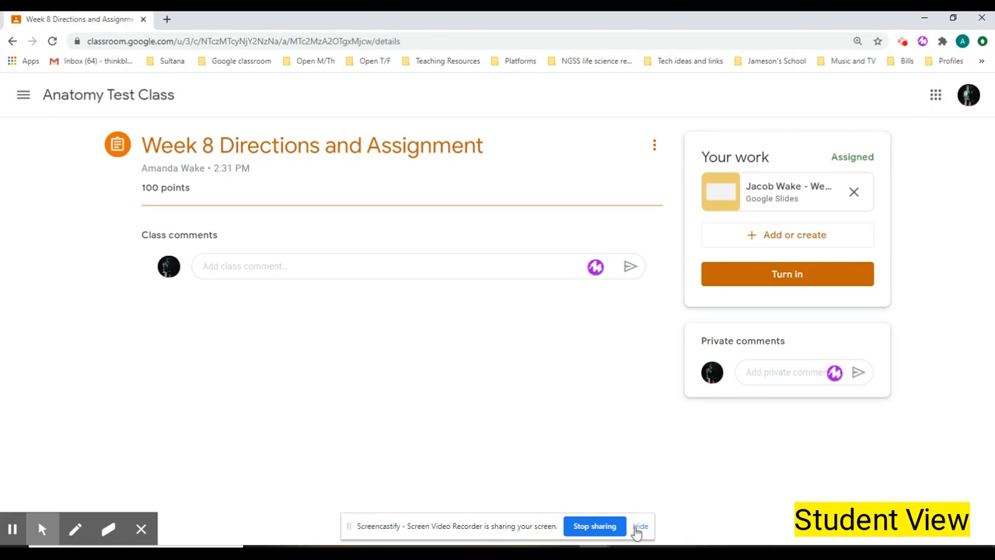
Remove the attached Slides file from the student's work and view the Student work overview.
{"action": "left_click", "coordinate": [643, 525]}
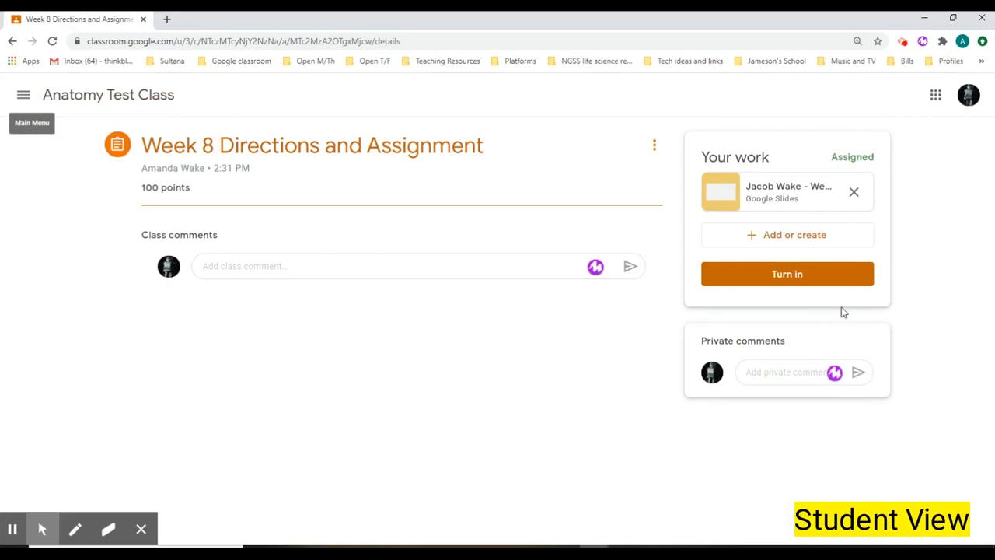
{"action": "mouse_move", "coordinate": [338, 299]}
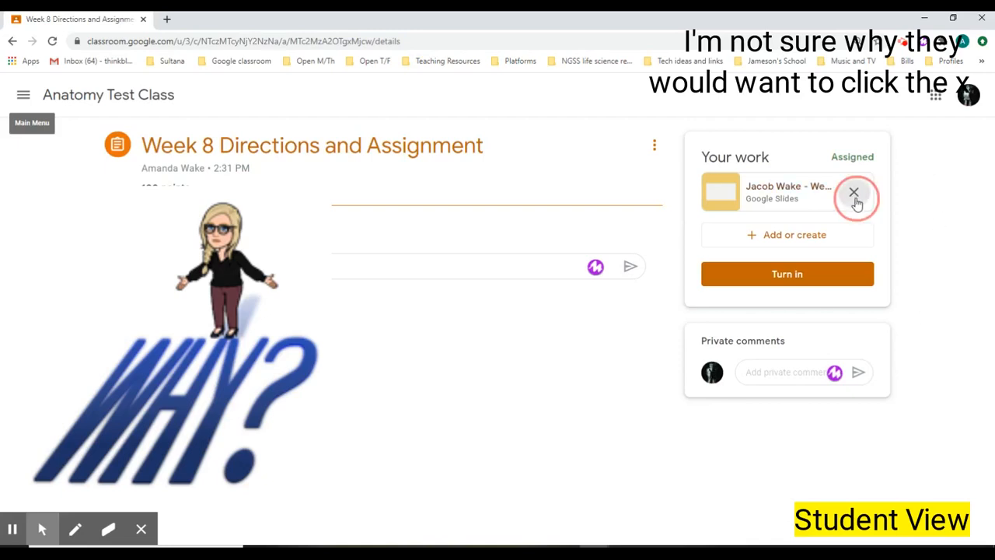
{"action": "left_click", "coordinate": [852, 193]}
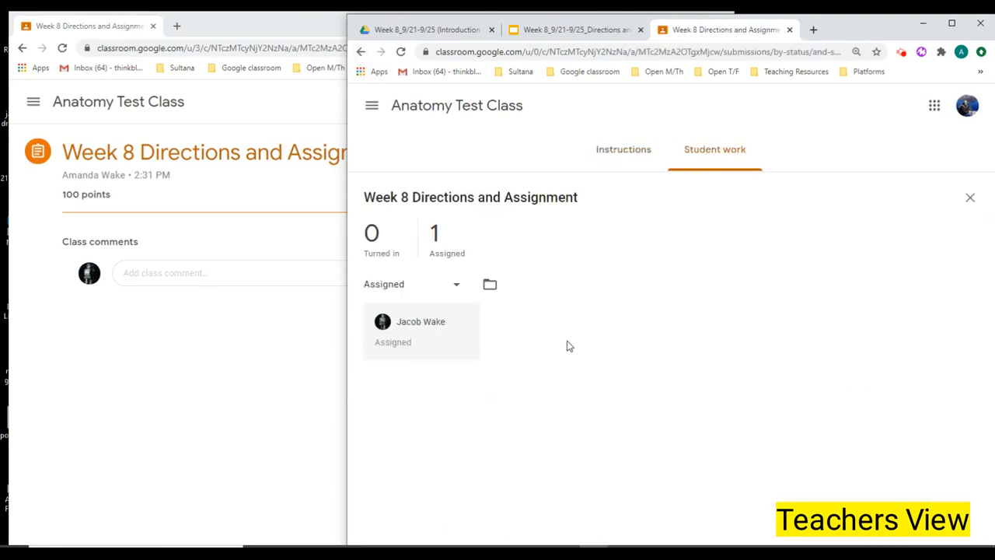
{"action": "double_click", "coordinate": [407, 321]}
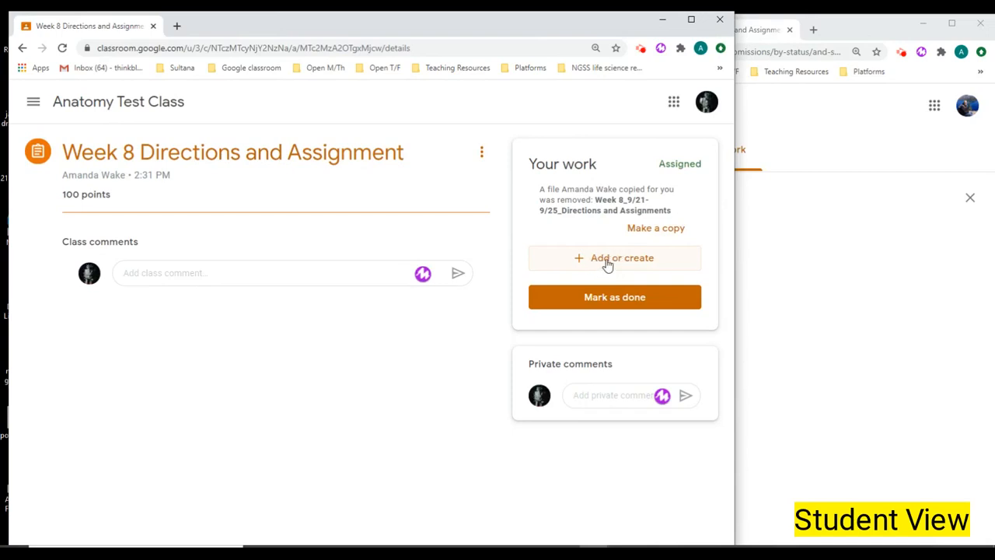
Make a fresh copy of the removed assignment file in the Your work panel.
{"action": "left_click", "coordinate": [656, 227]}
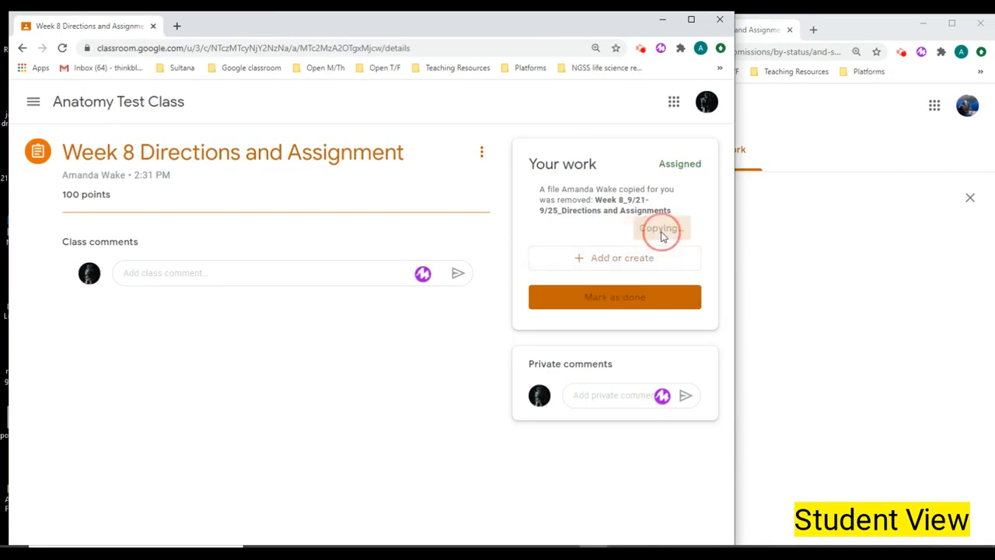